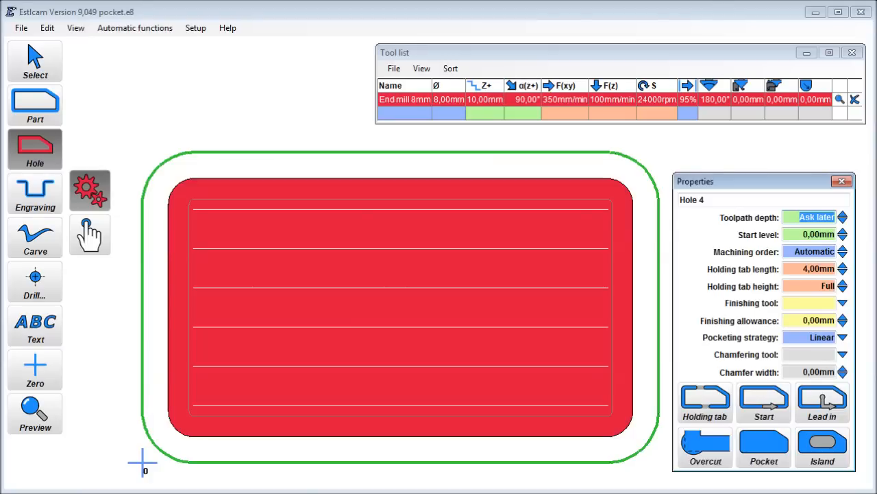
Toggle Hole 4's pocket briefly to parallel and back to linear, inspecting the linear toolpaths.
click(839, 336)
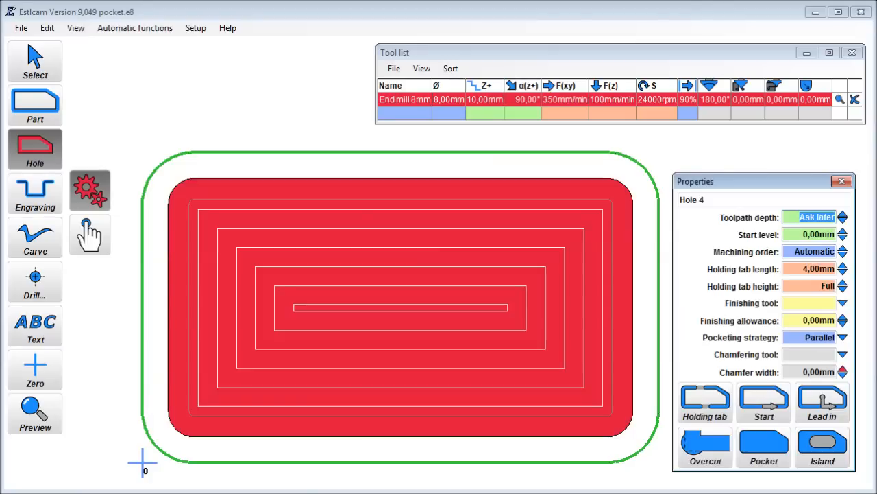
click(844, 337)
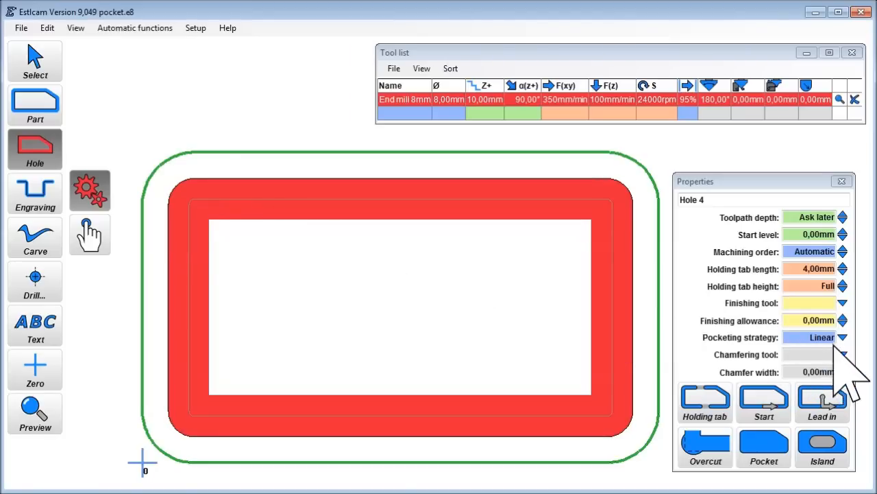
click(764, 455)
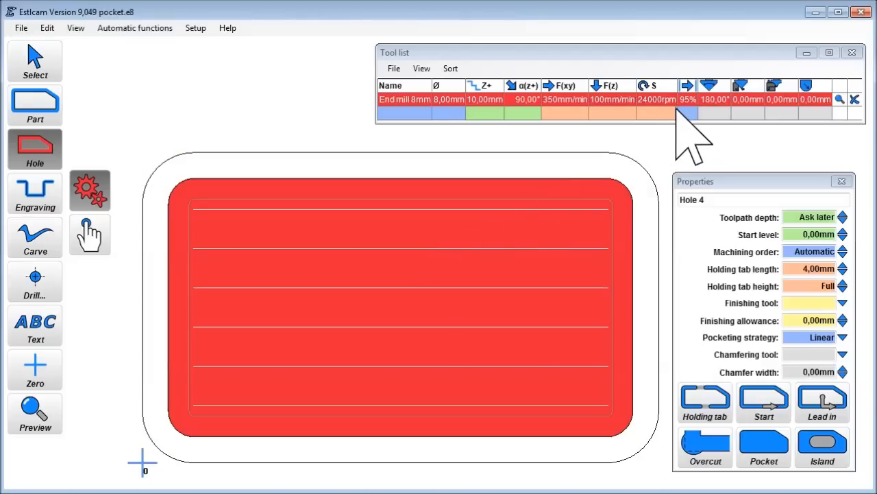
mouse_move(501, 260)
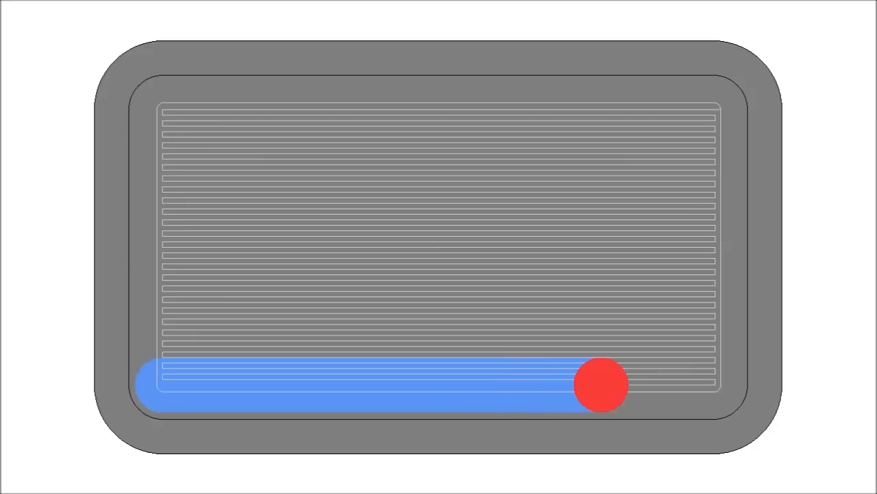
drag(600, 383, 526, 379)
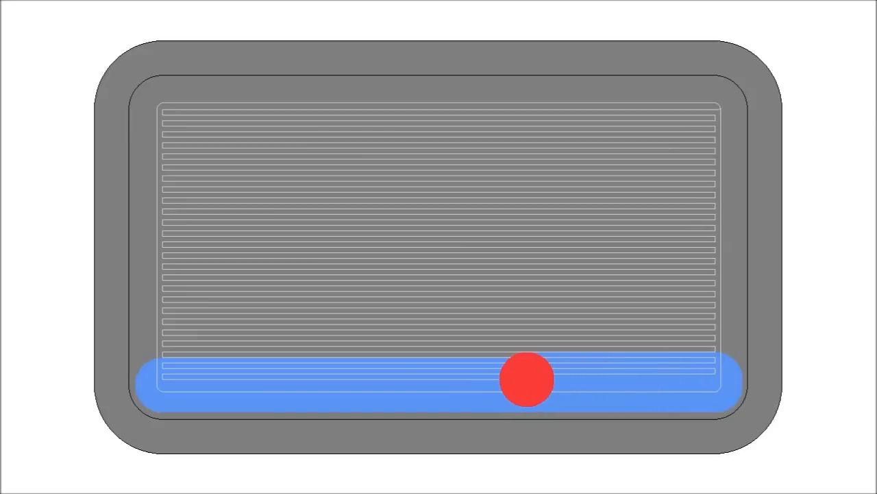
drag(526, 379, 369, 379)
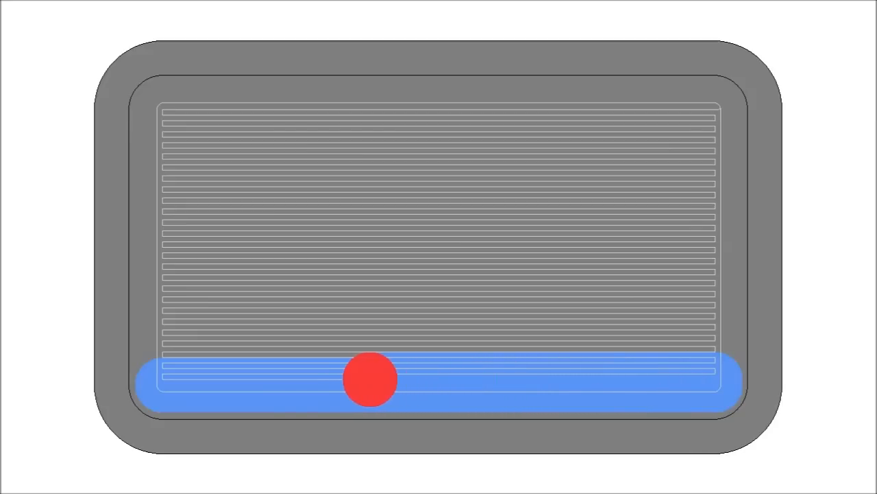
drag(370, 379, 213, 379)
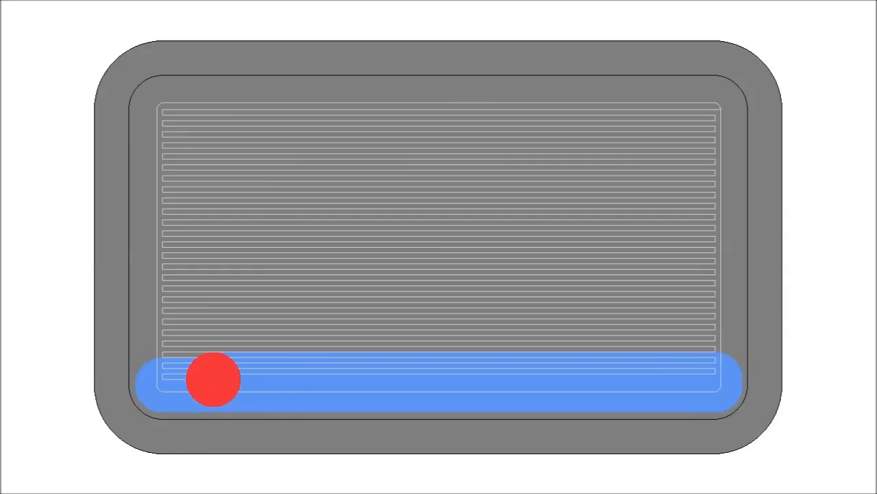
drag(215, 379, 257, 374)
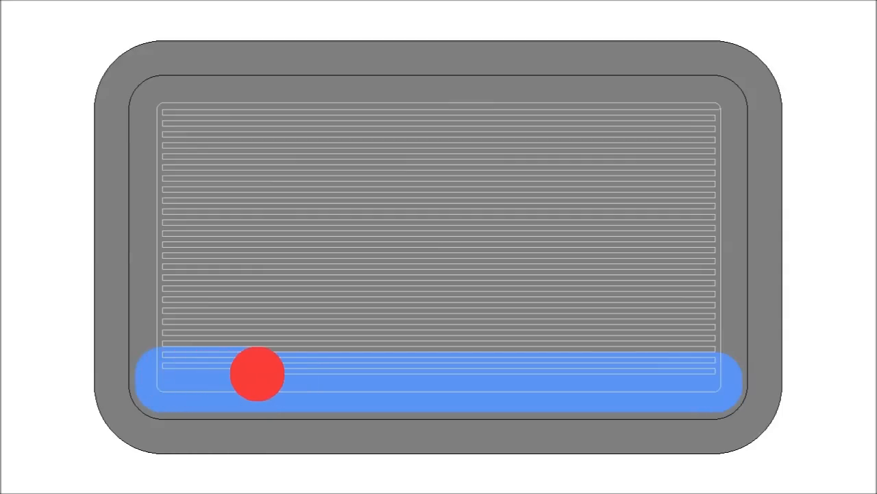
drag(257, 373, 405, 374)
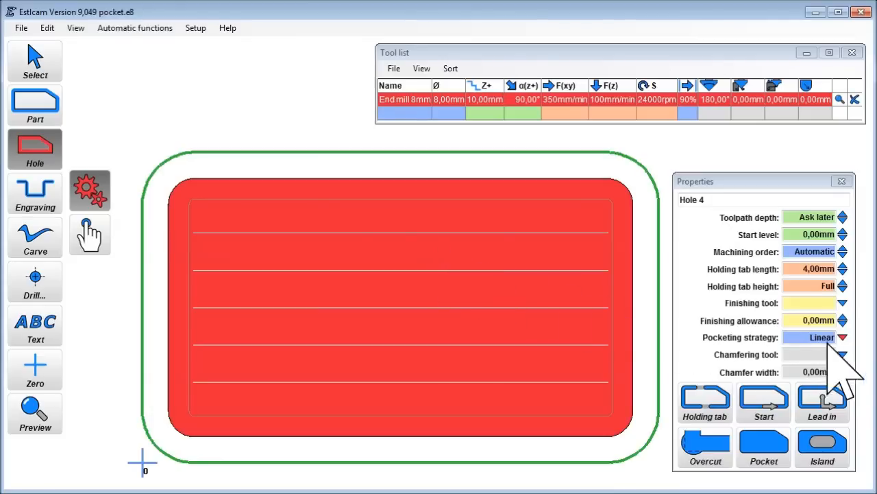
Set the pocketing strategy to Parallel, then to Peel for arcing toolpaths.
click(846, 336)
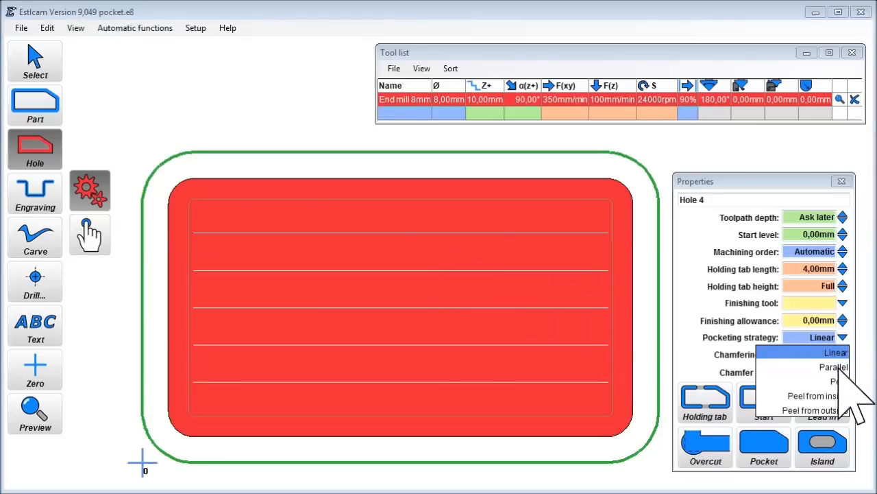
click(826, 369)
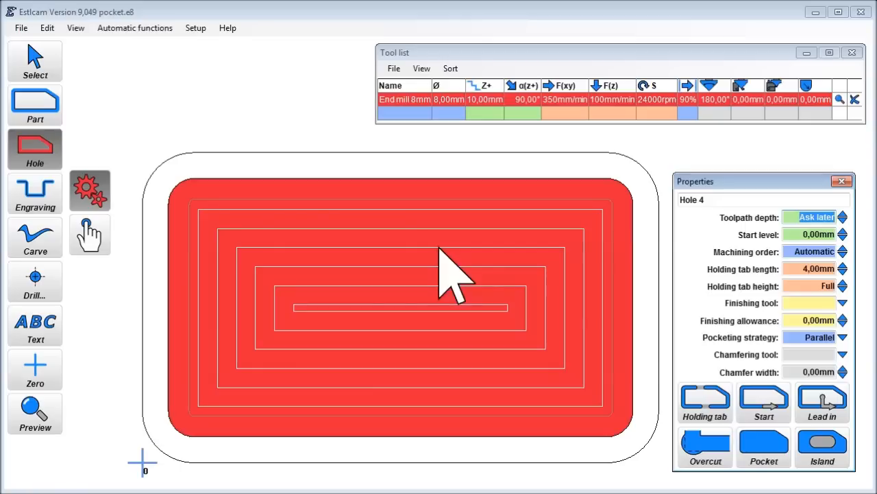
click(842, 337)
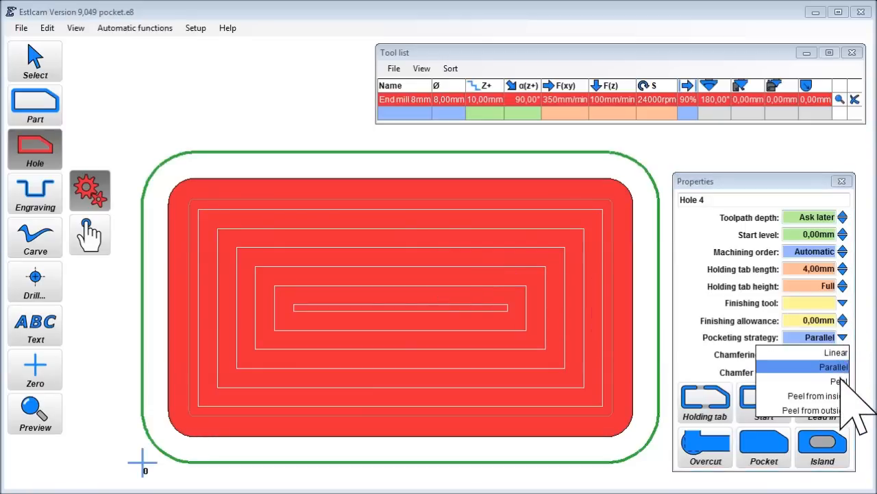
click(834, 381)
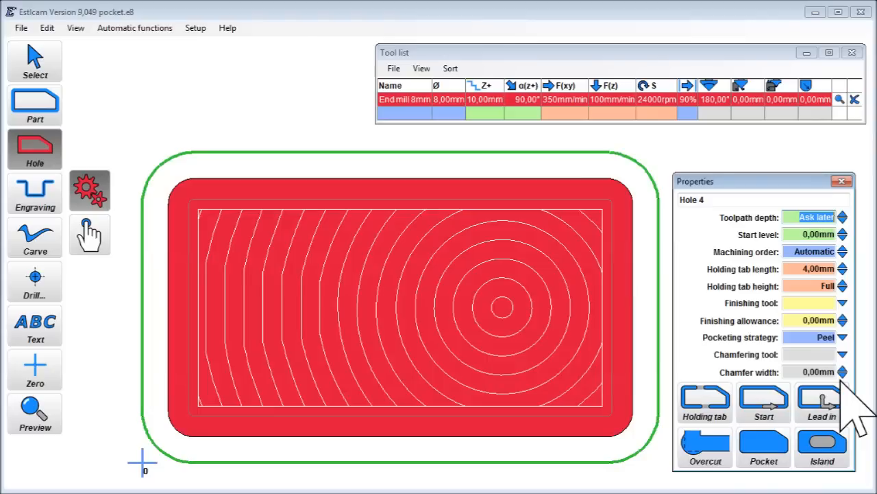